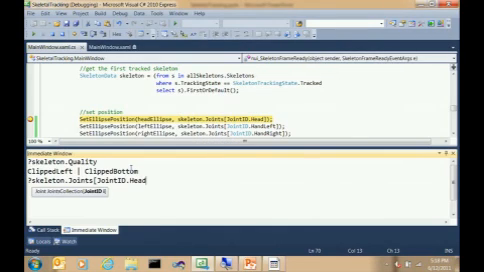
# Evaluate ?skeleton.Joints[JointID.Head] in the Immediate Window, showing a tracked Head position
pyautogui.press('Return')
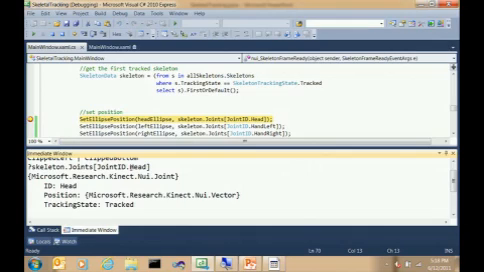